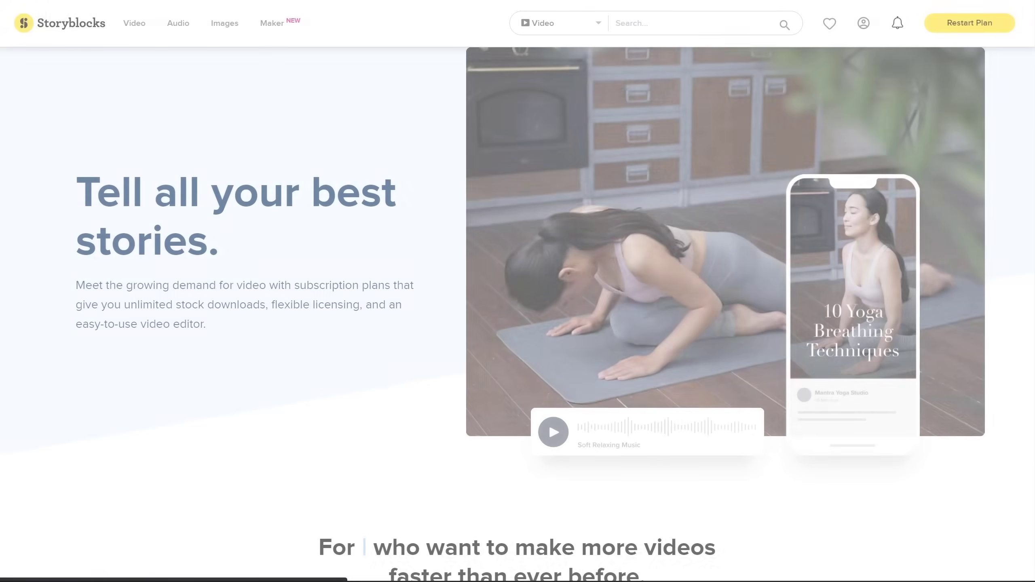
Search Storyblocks Video for 'cinematic' and filter to After Effects Presentation templates.
left_click(134, 24)
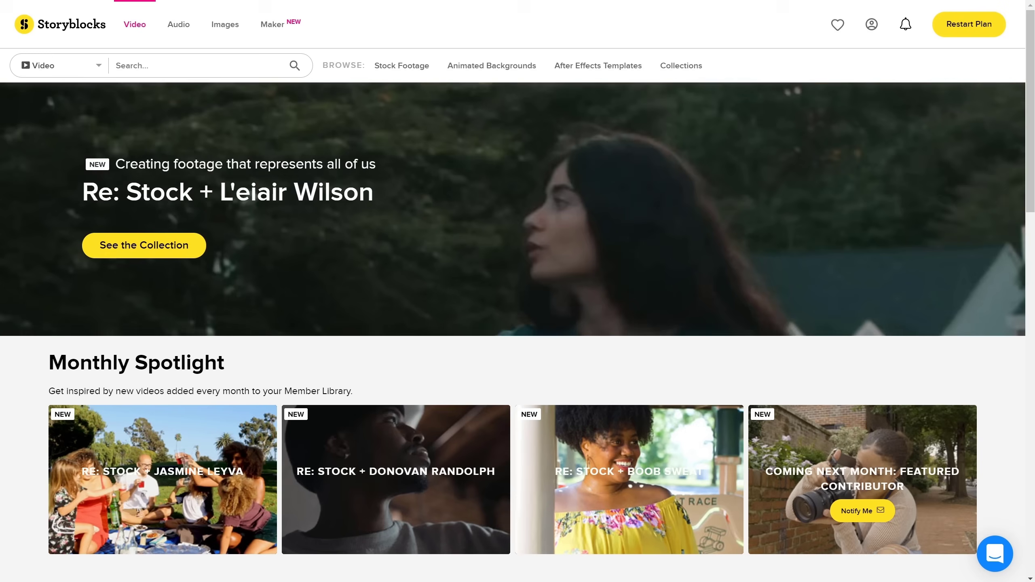
type("cinematic")
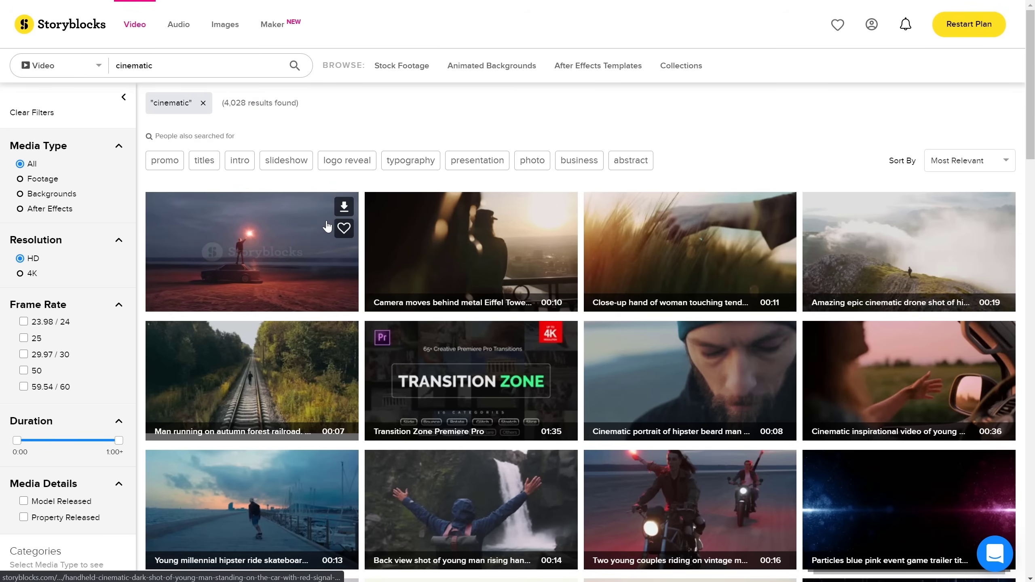
left_click(344, 207)
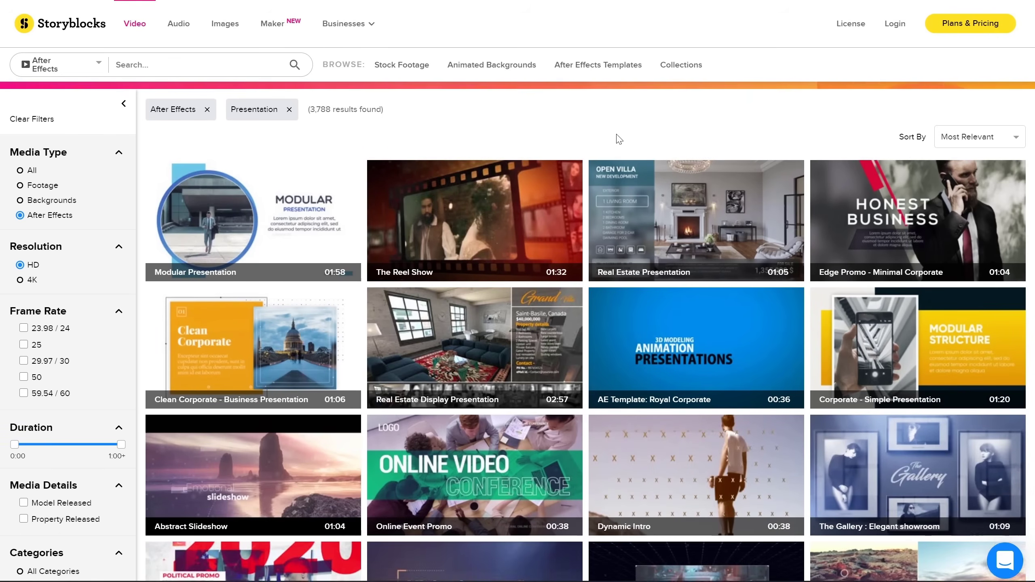
scroll("down", 3)
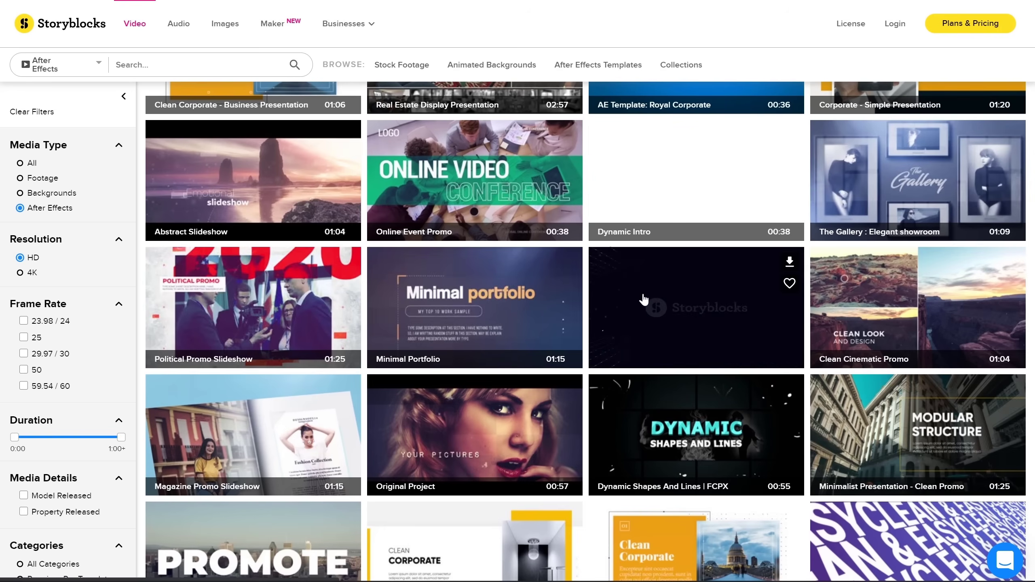
mouse_move(644, 300)
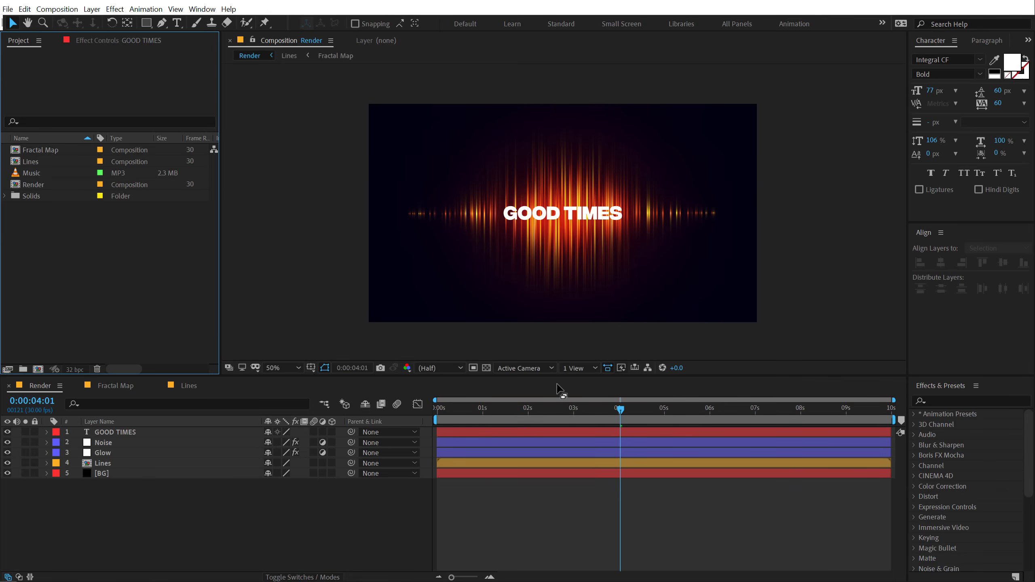
mouse_move(56, 203)
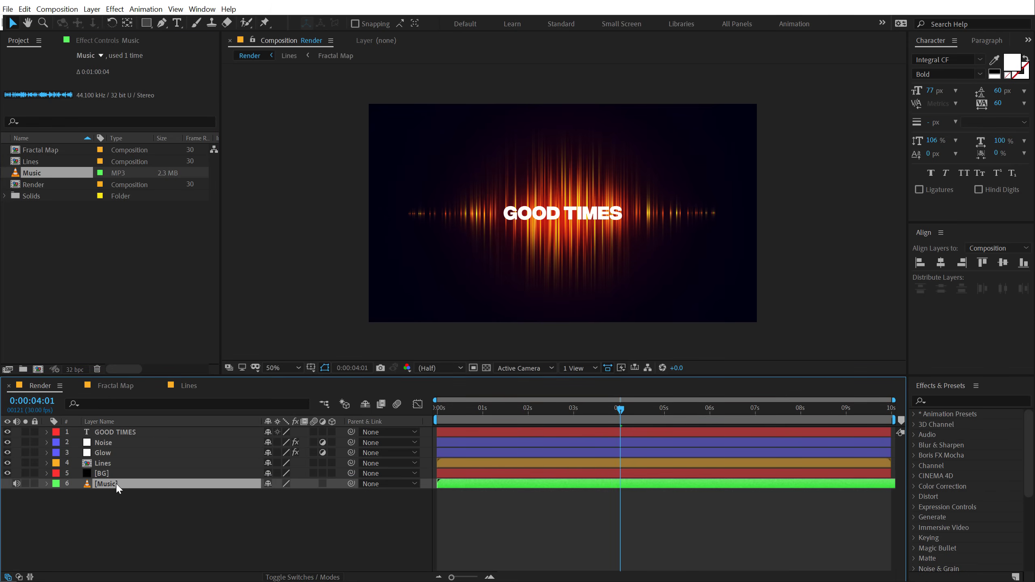
Convert the Music layer's audio to keyframes and reveal the Audio Amplitude sliders.
right_click(107, 484)
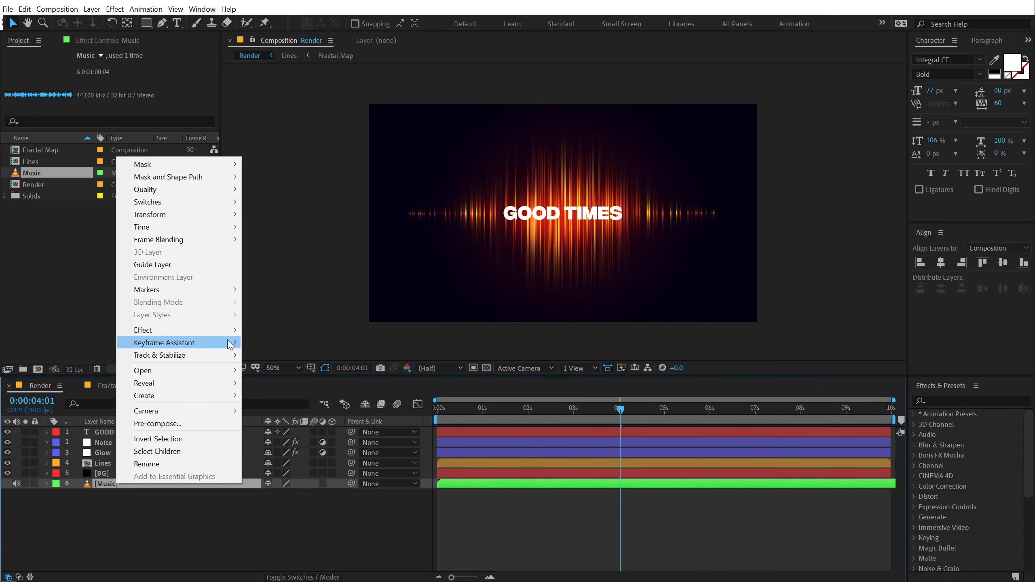
mouse_move(165, 343)
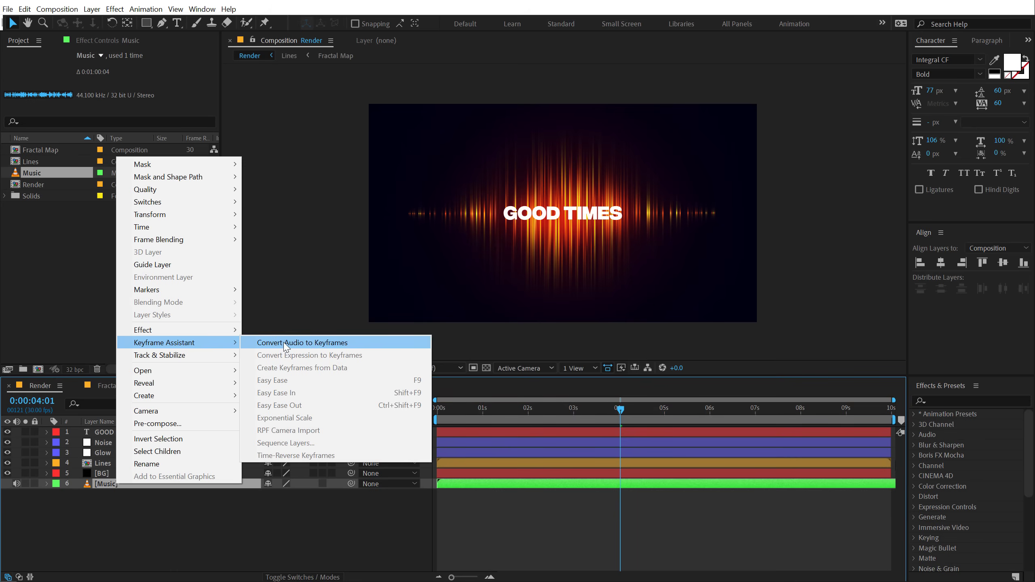
left_click(302, 343)
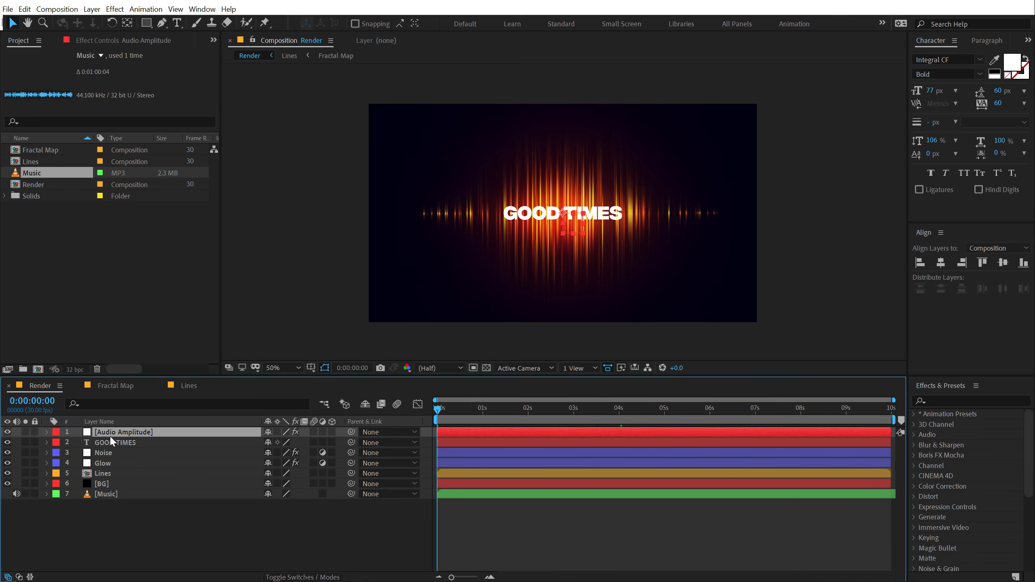
left_click(47, 432)
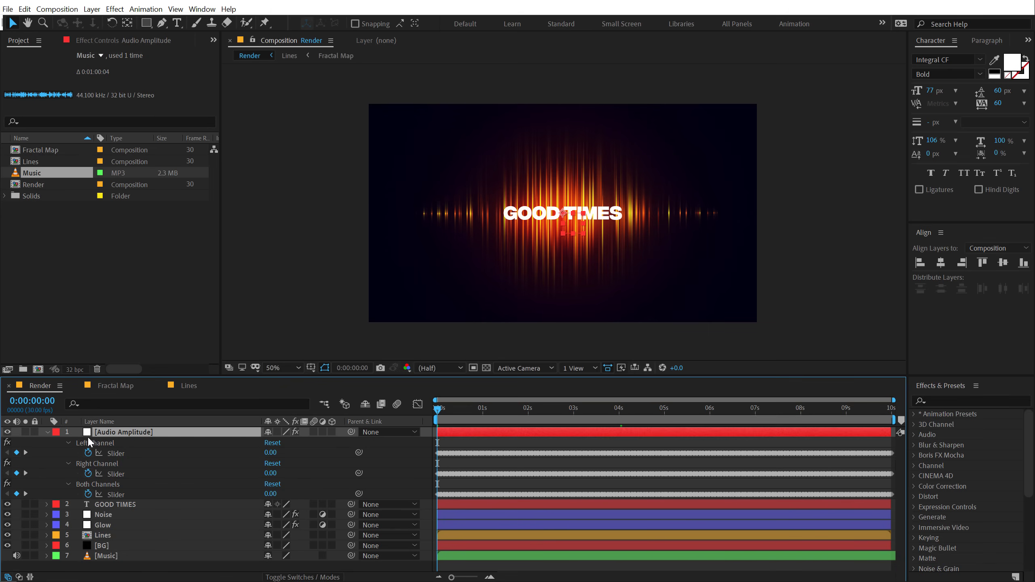
mouse_move(92, 471)
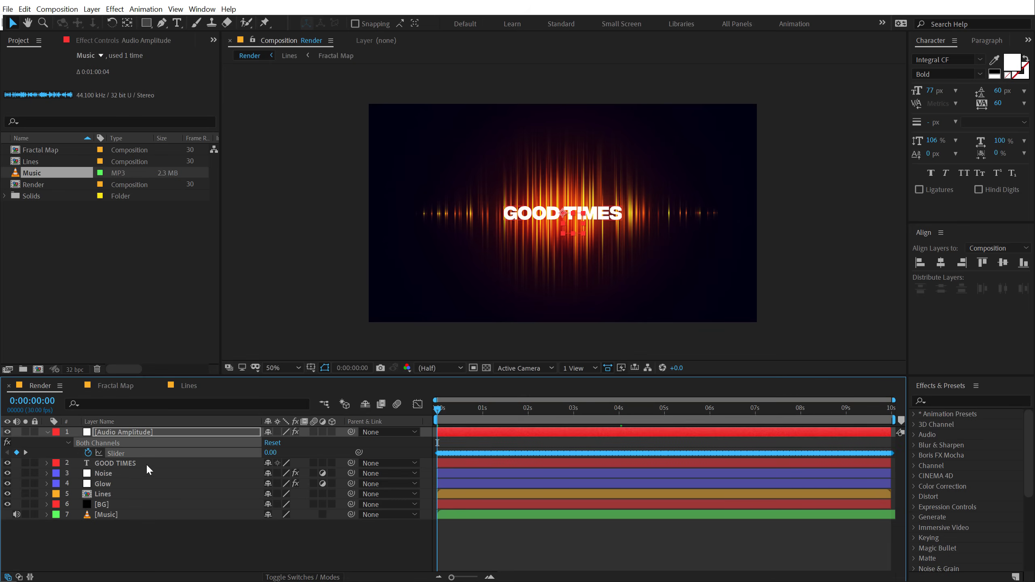
View the Both Channels slider curve in the Graph Editor, then select the Lines layer.
left_click(417, 404)
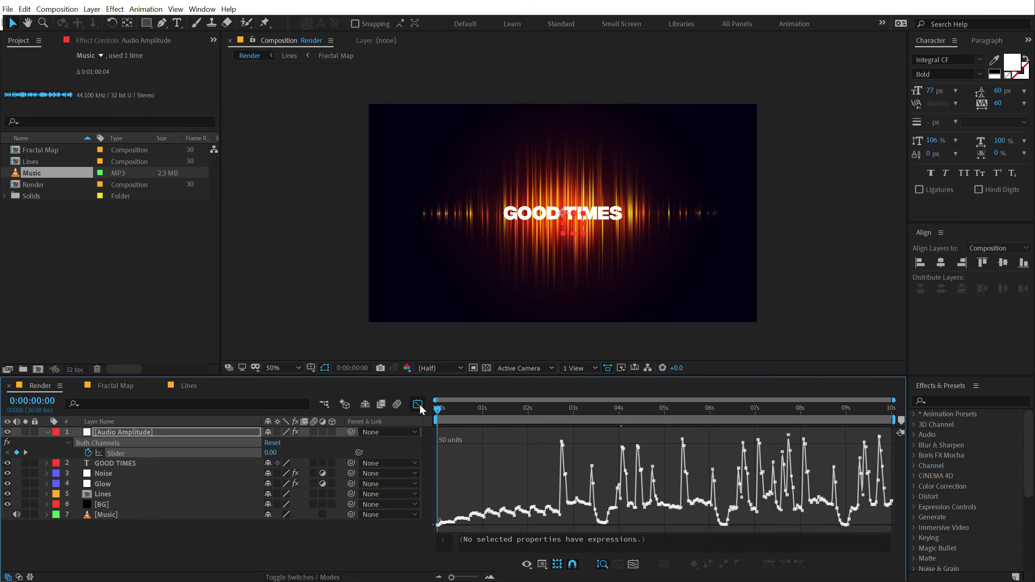
mouse_move(563, 447)
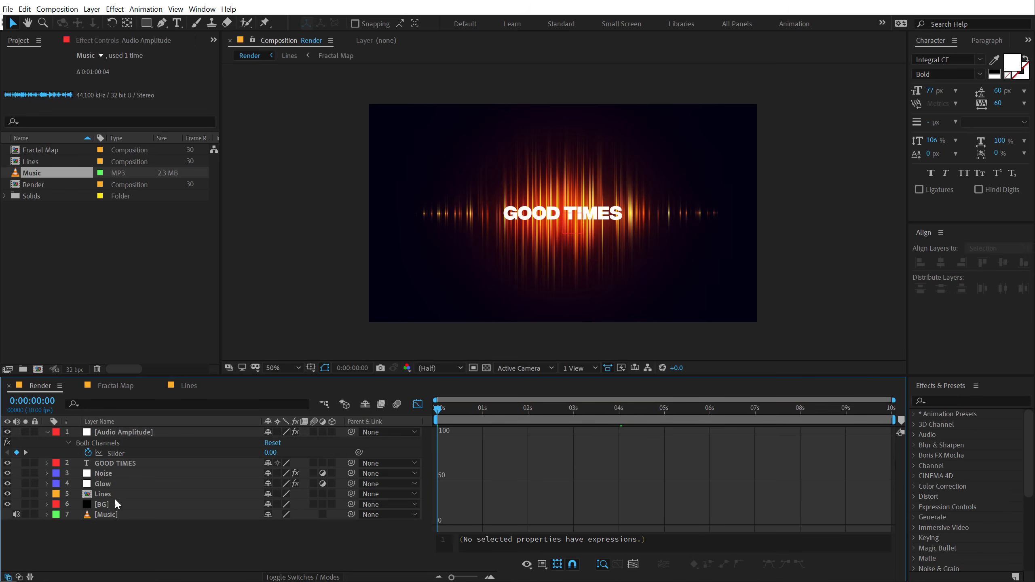
left_click(103, 504)
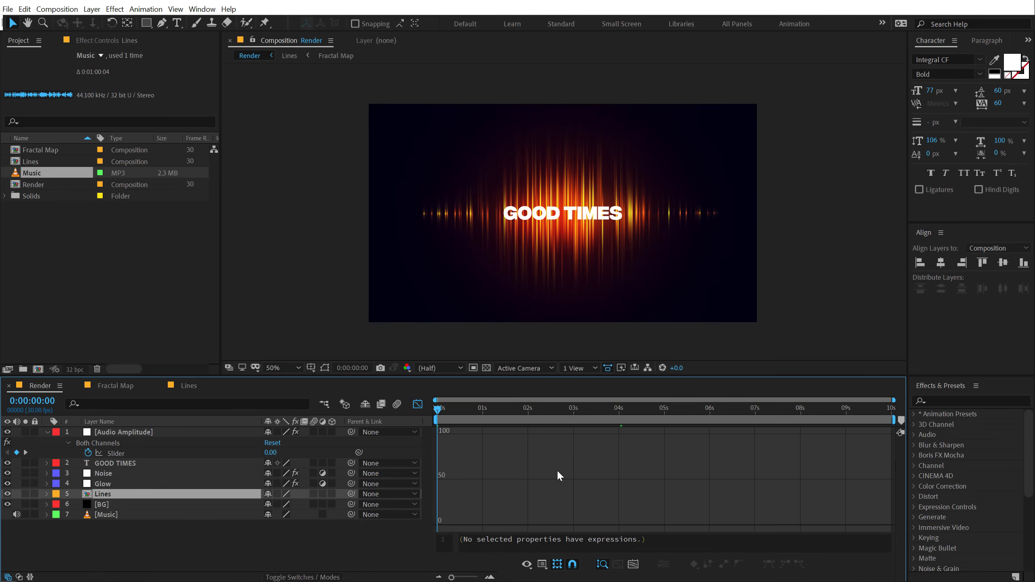
mouse_move(127, 419)
type("[temp, temp")
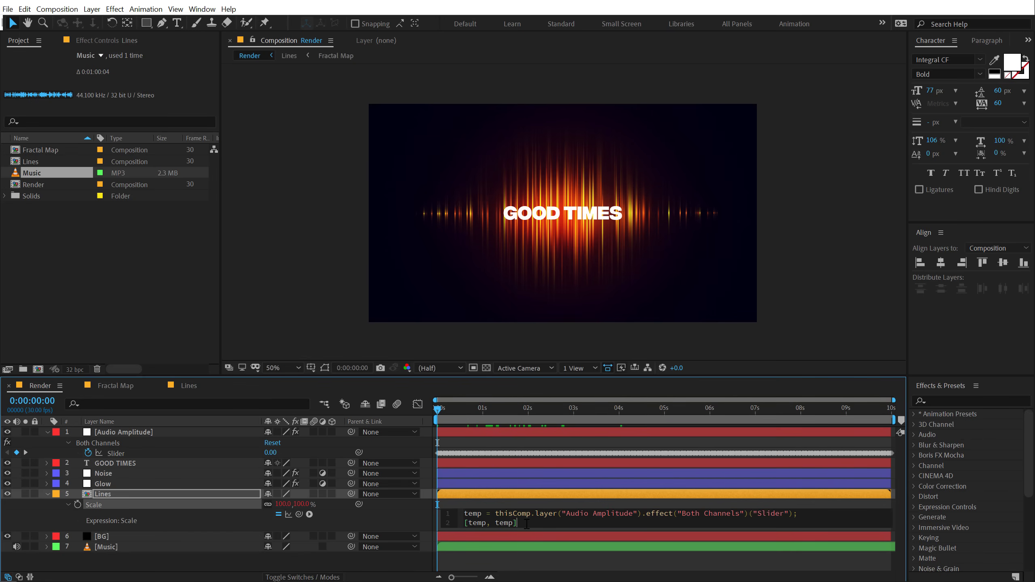
Give Lines a Scale expression of [temp, temp] + [100,100] from the Both Channels slider.
type("+")
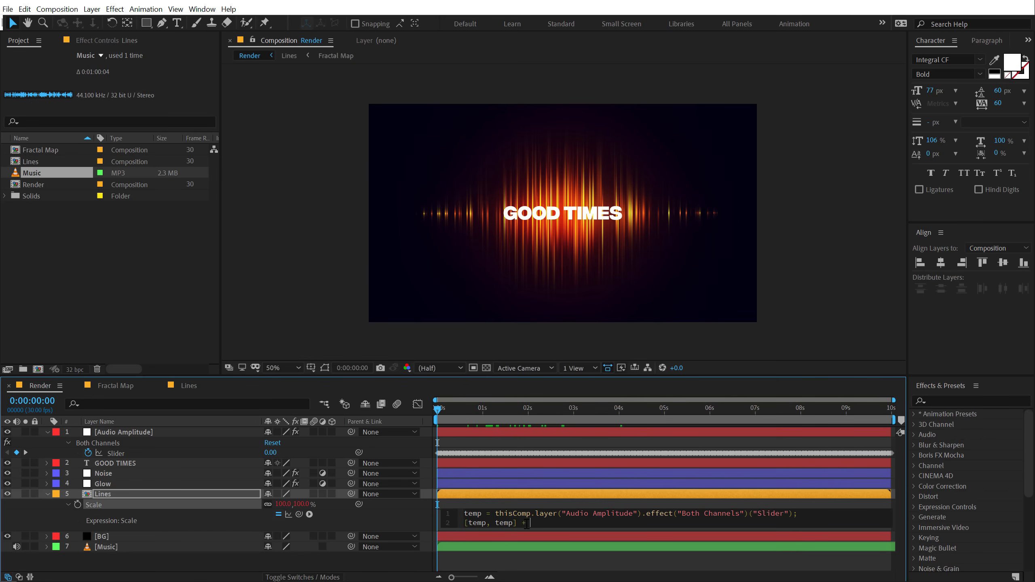
type("[]")
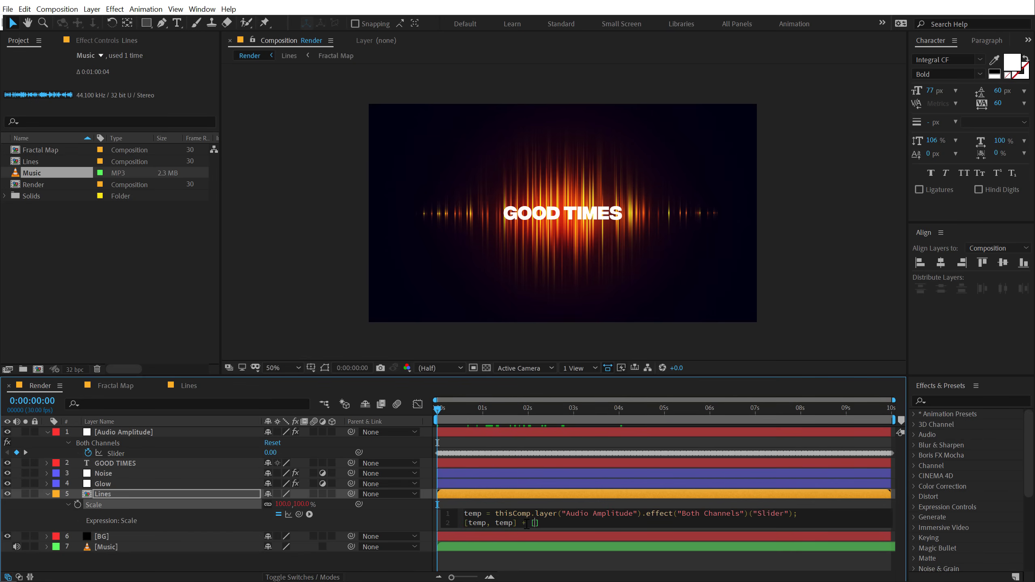
type("100")
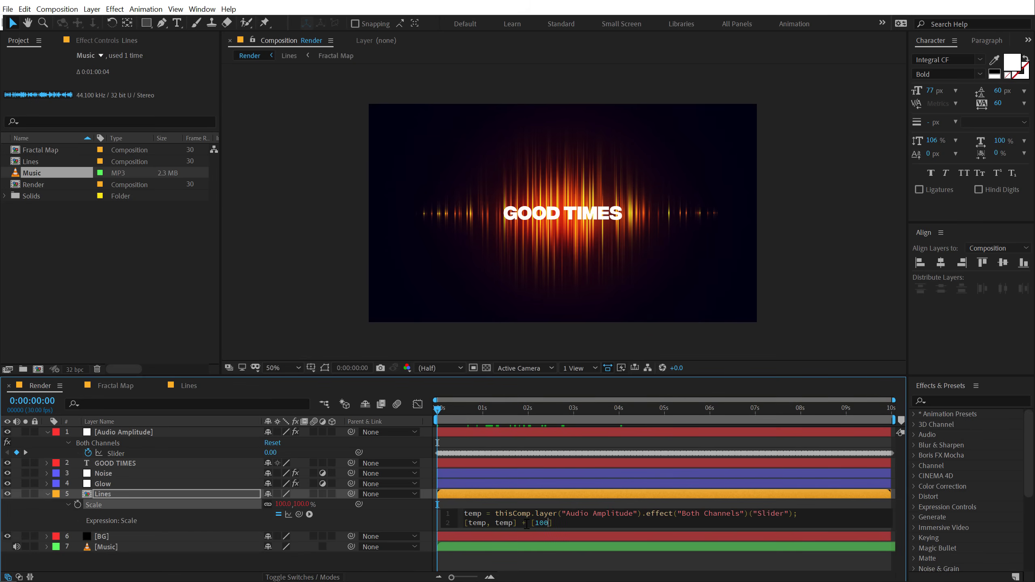
type(",100")
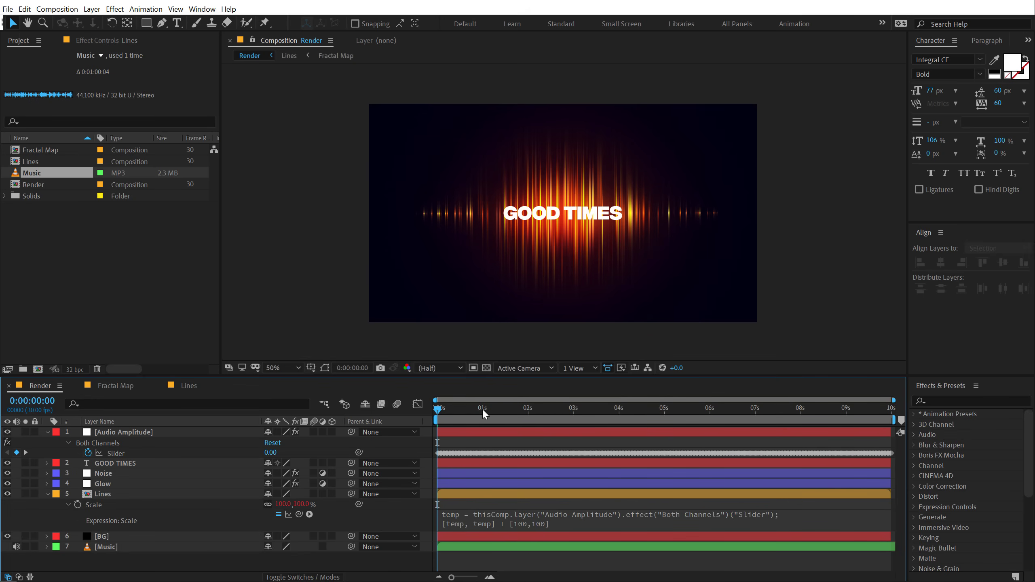
left_click(455, 408)
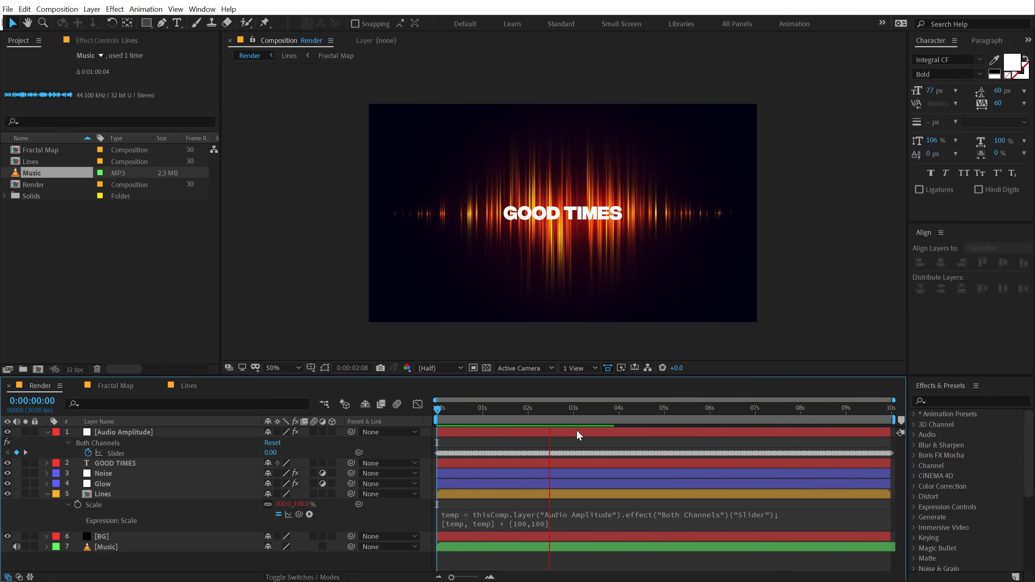
Change the Lines scale offset to [200,100] and preview at full resolution across louder moments.
left_click(620, 420)
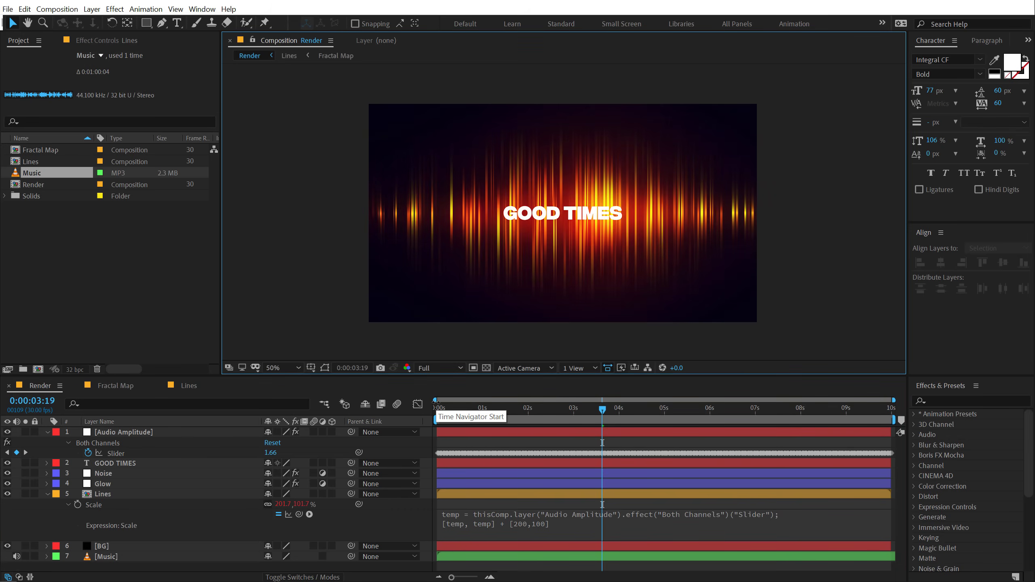
left_click_drag(602, 420, 559, 420)
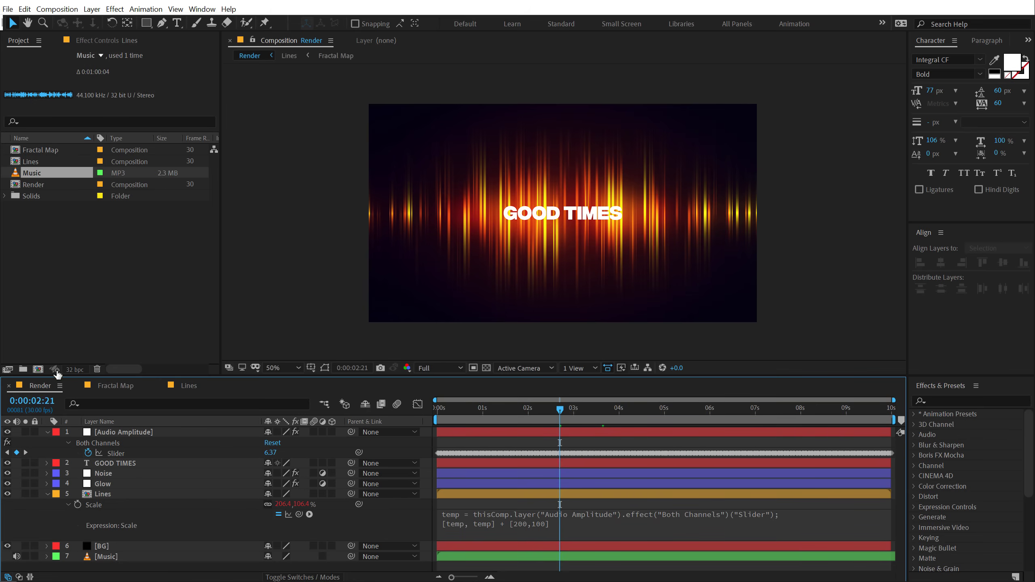
left_click(74, 369)
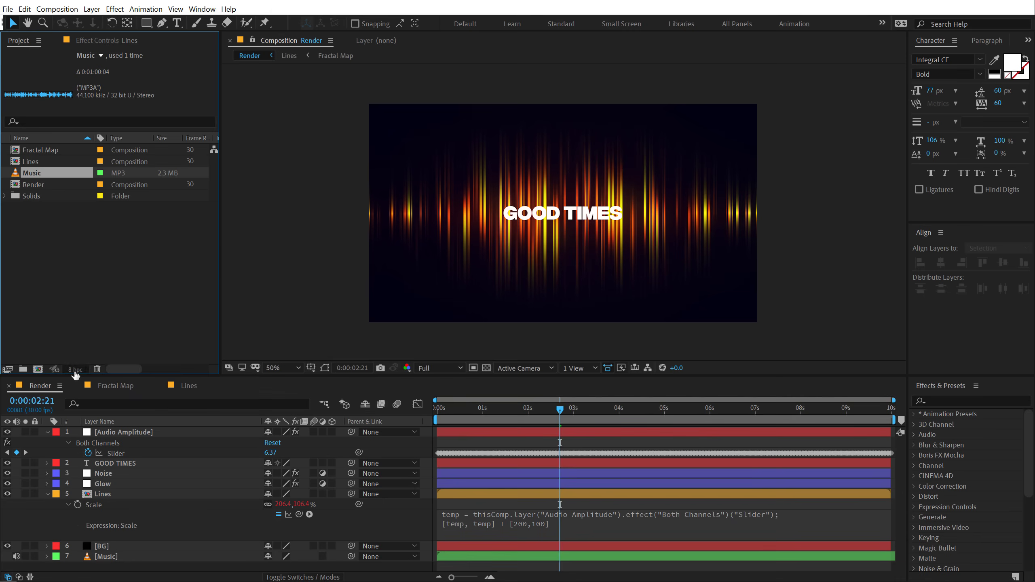
left_click(76, 370)
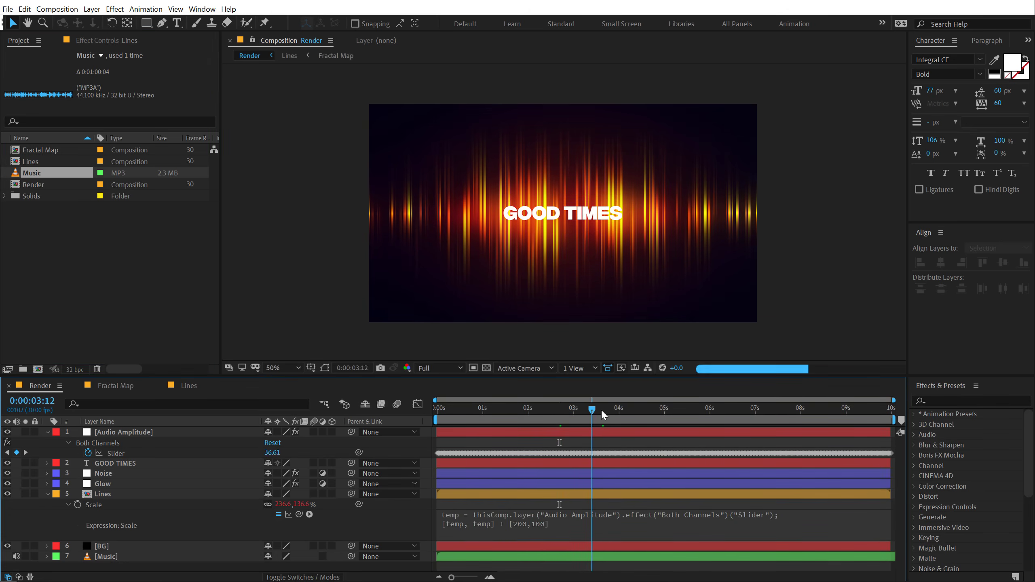
left_click_drag(592, 410, 608, 410)
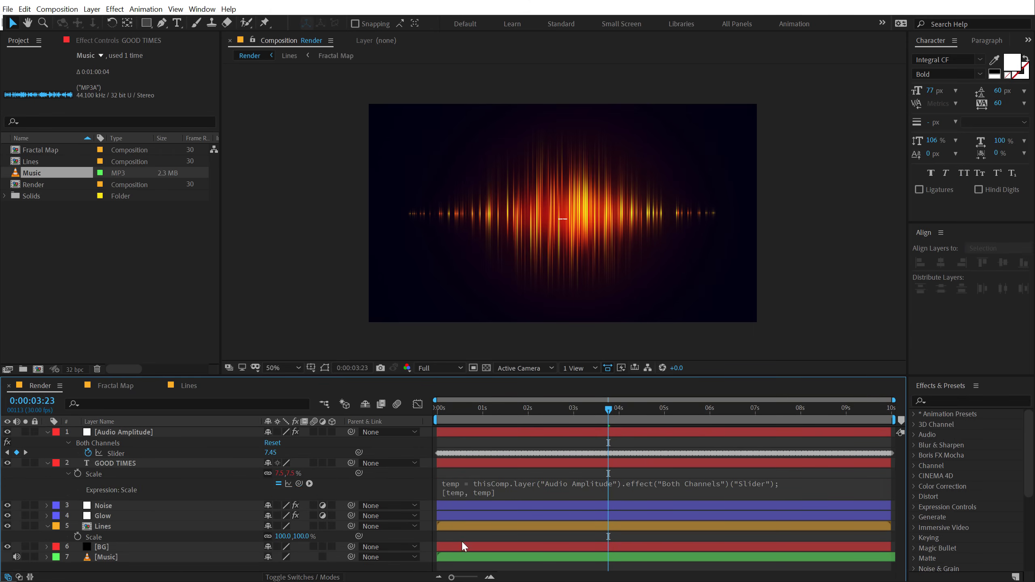
Rewrite the GOOD TIMES Scale expression to [100, temp] so only height follows the slider.
left_click(660, 408)
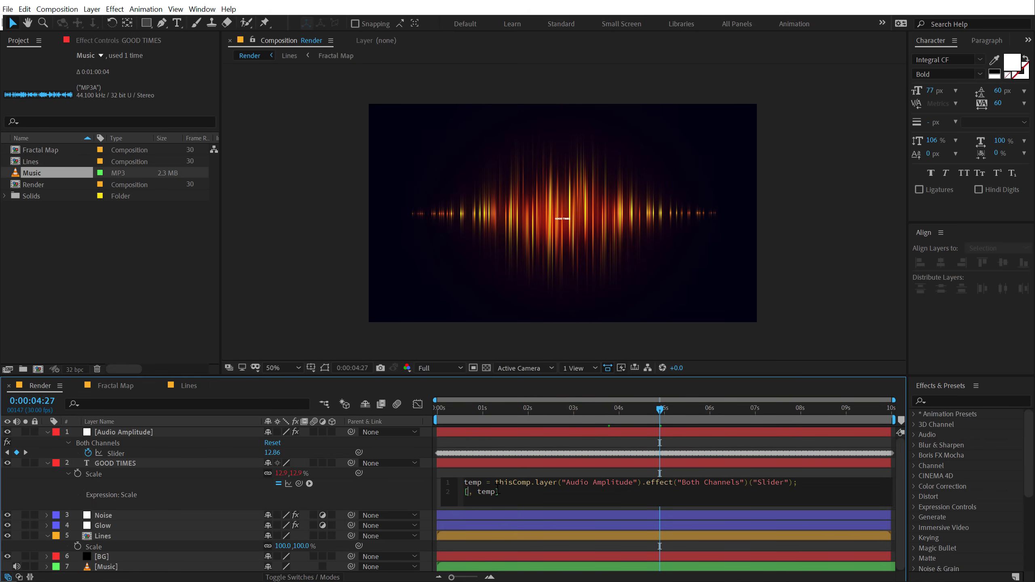
type("100")
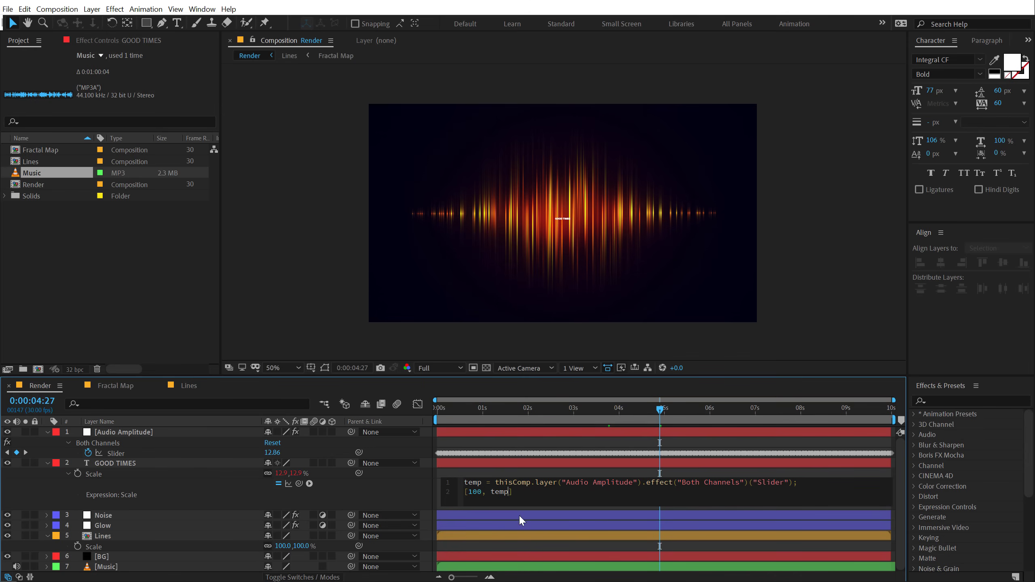